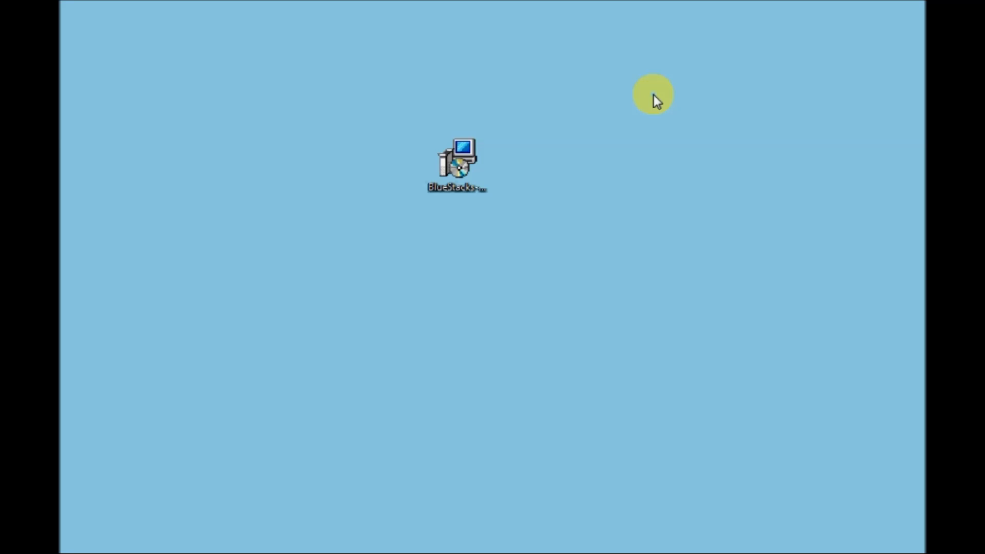
mouse_move(458, 249)
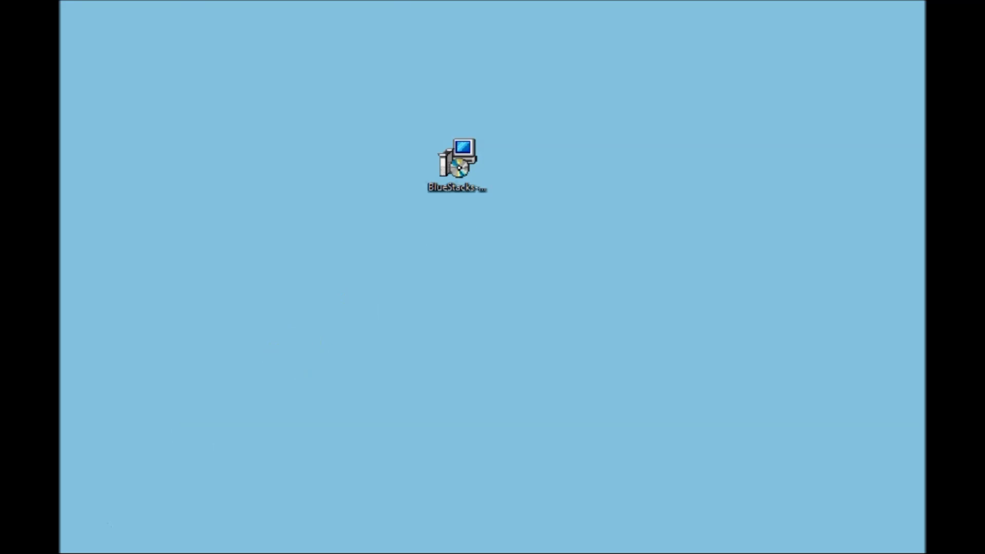
- Open bluestacks.com in Firefox, showing the XP, Vista, Win7/8 download option
double_click(457, 157)
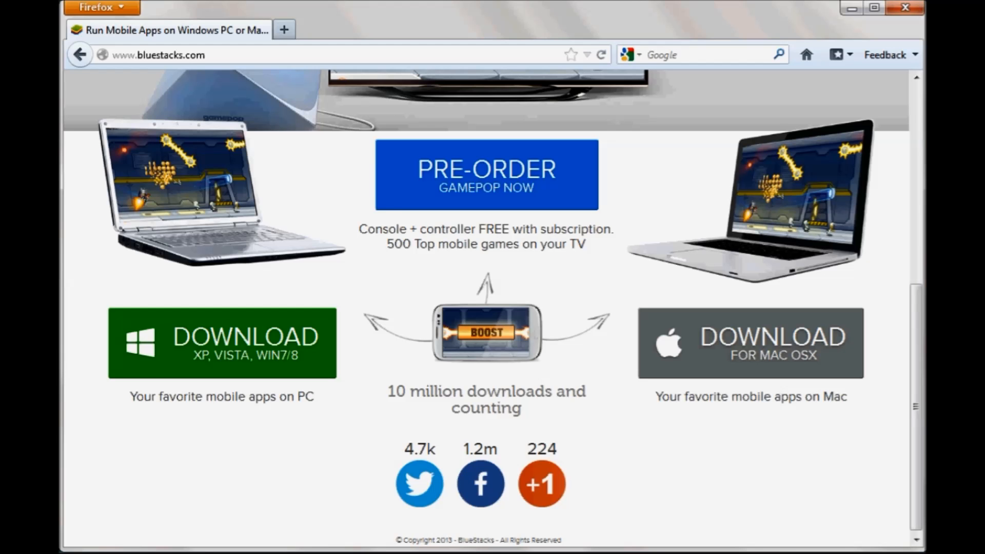
mouse_move(201, 66)
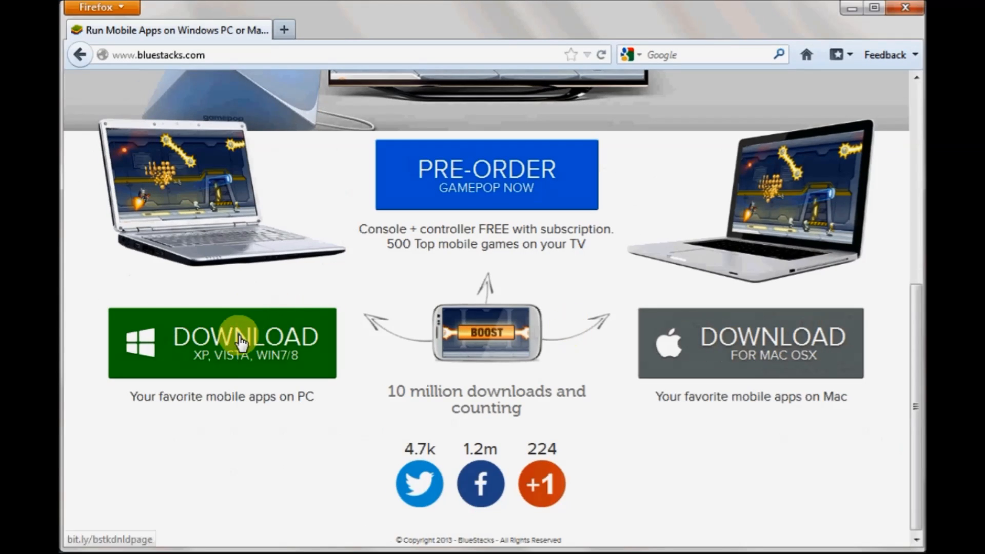
mouse_move(855, 99)
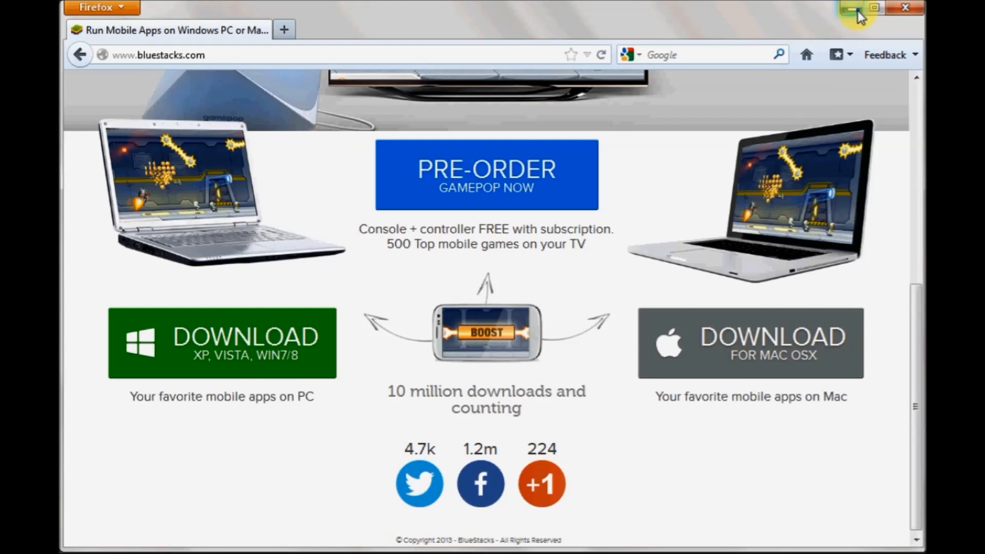
- Minimize Firefox and run the BlueStacks installer file from the desktop
left_click(848, 7)
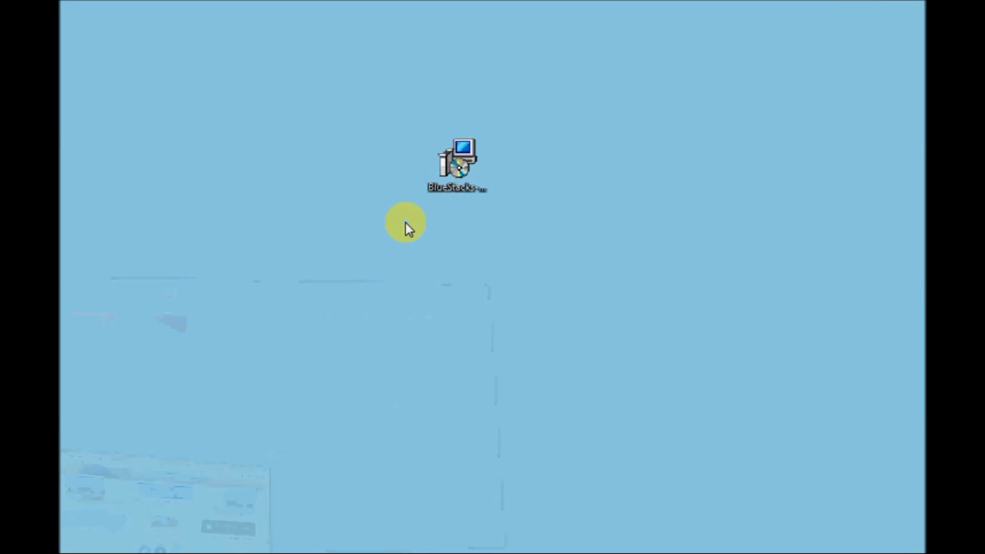
left_click(456, 163)
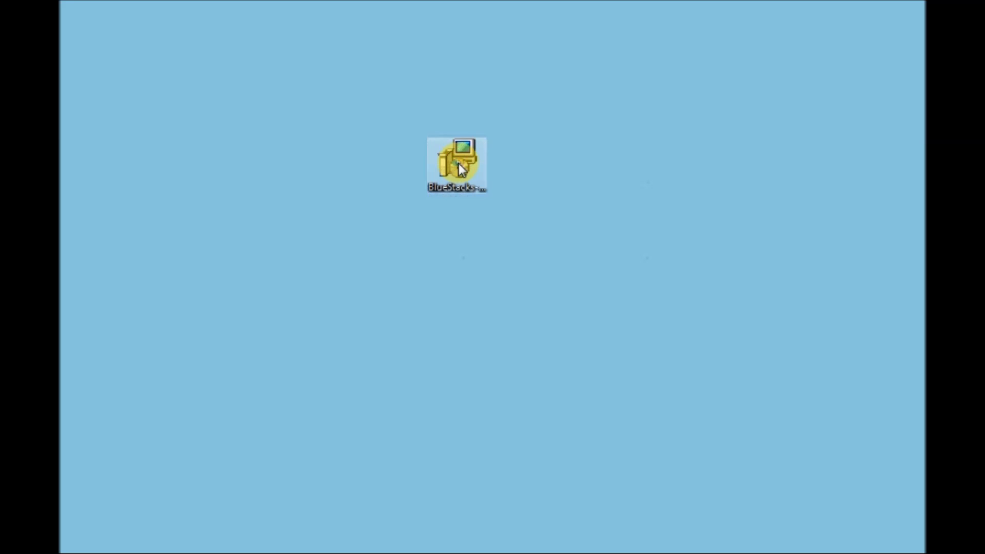
mouse_move(603, 260)
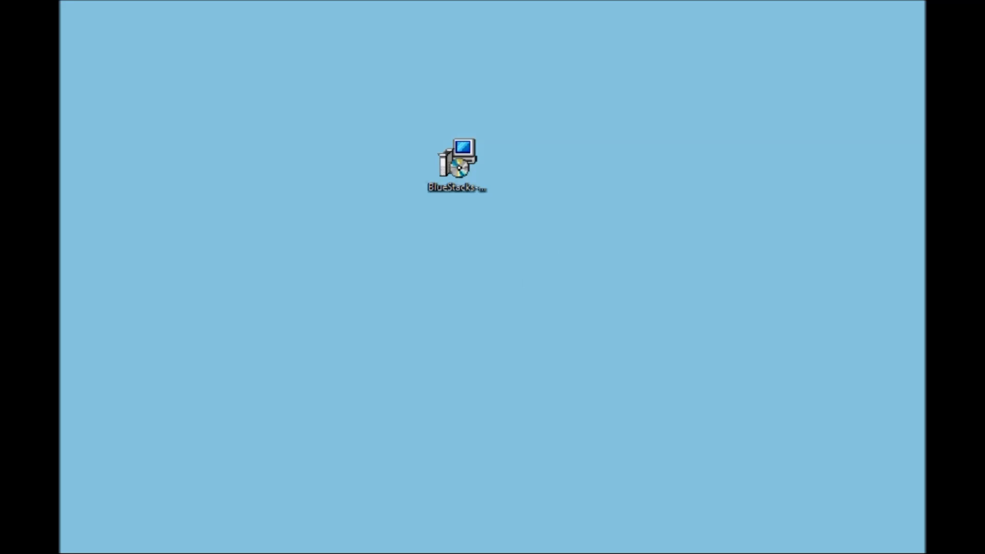
double_click(456, 160)
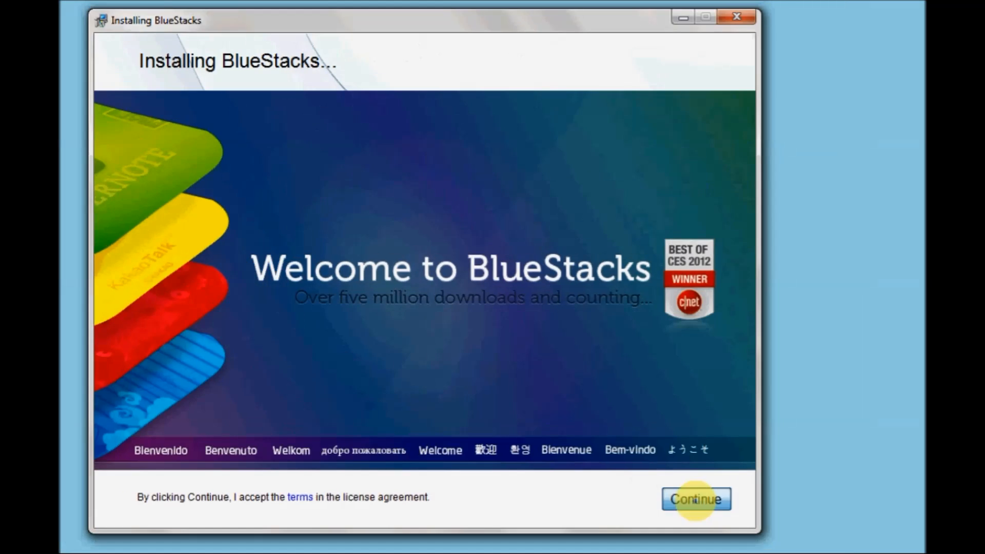
- Accept the license, keep the three recommended options checked, and start installing
left_click(696, 498)
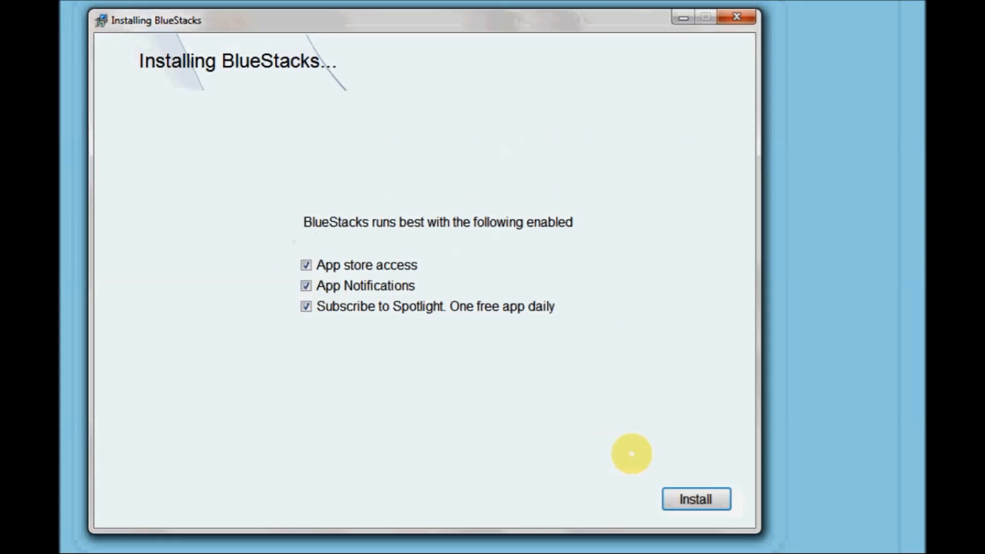
left_click(695, 498)
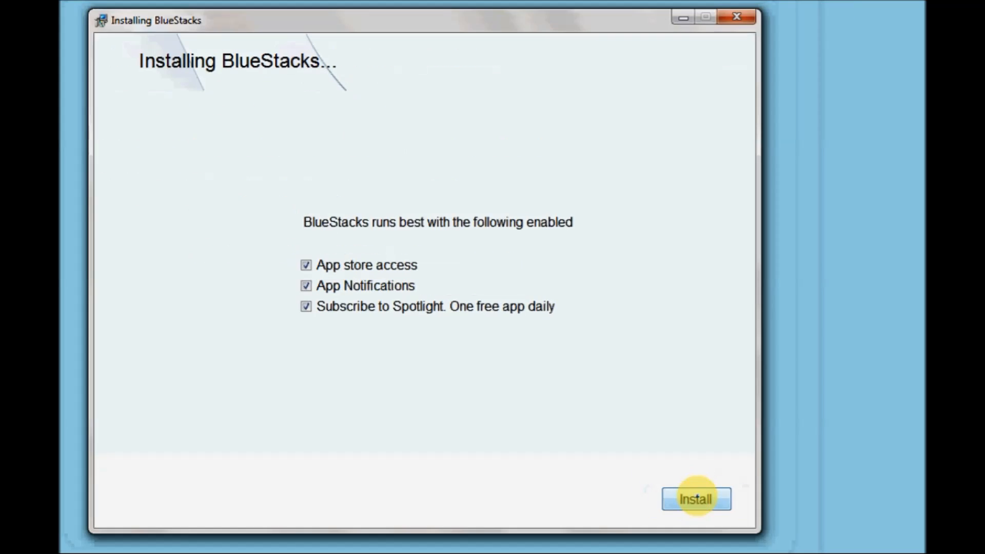
left_click(695, 498)
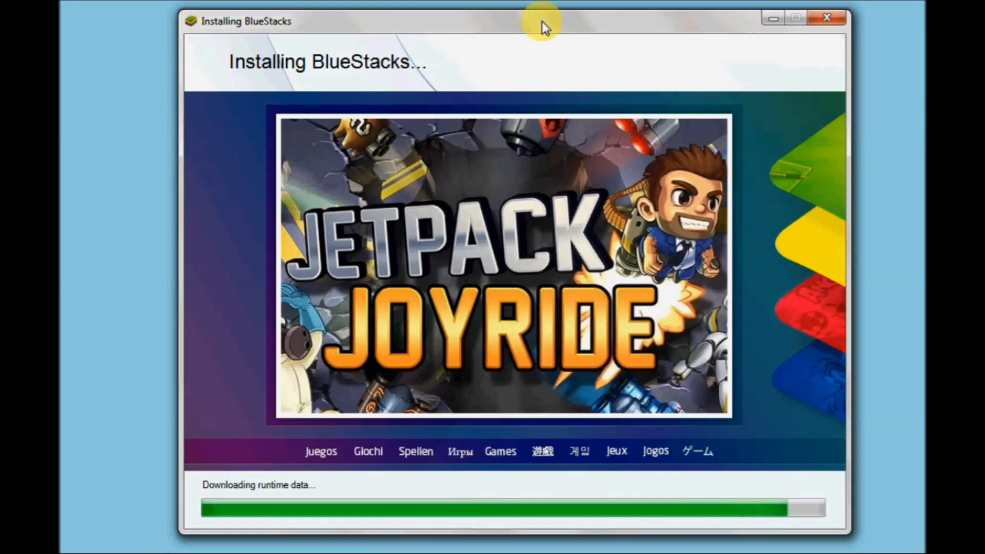
mouse_move(72, 200)
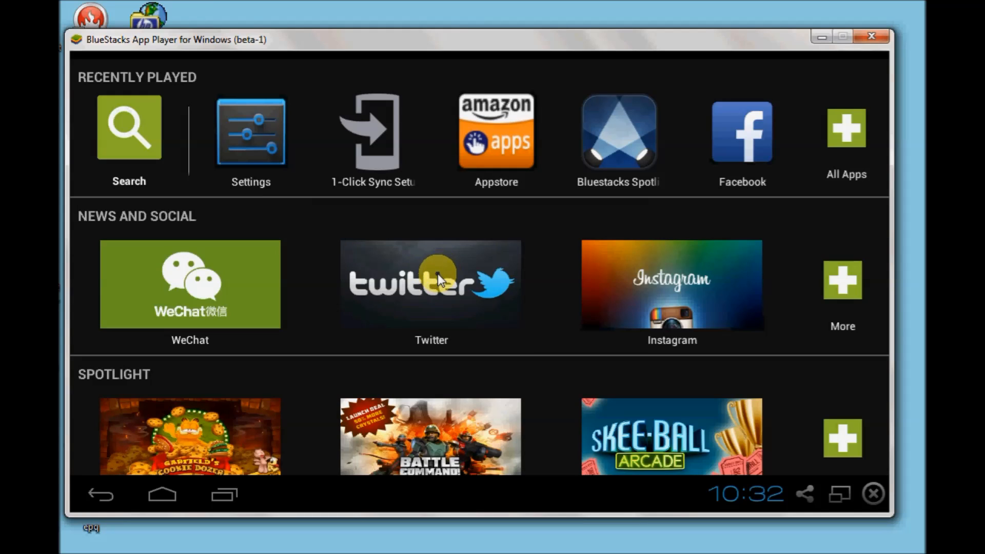
mouse_move(440, 276)
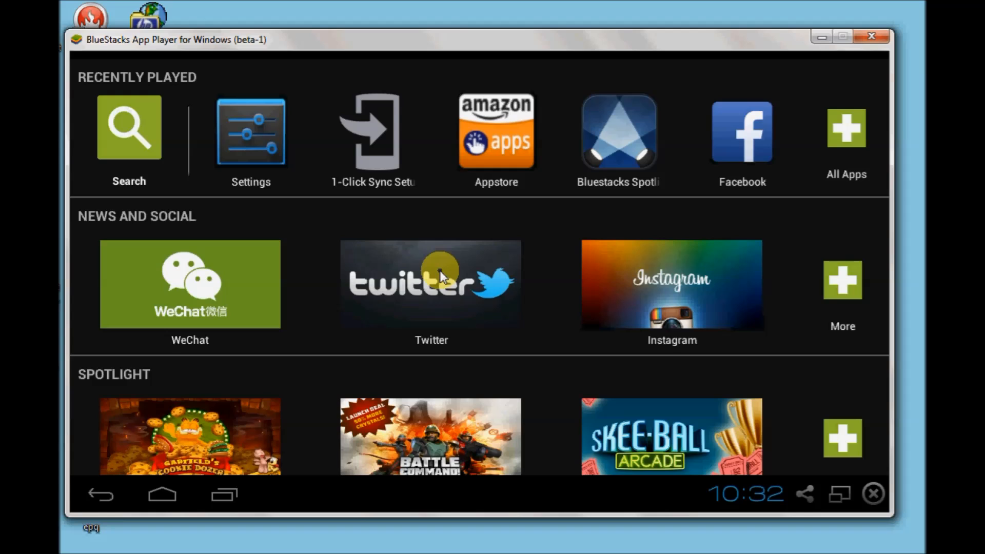
mouse_move(245, 207)
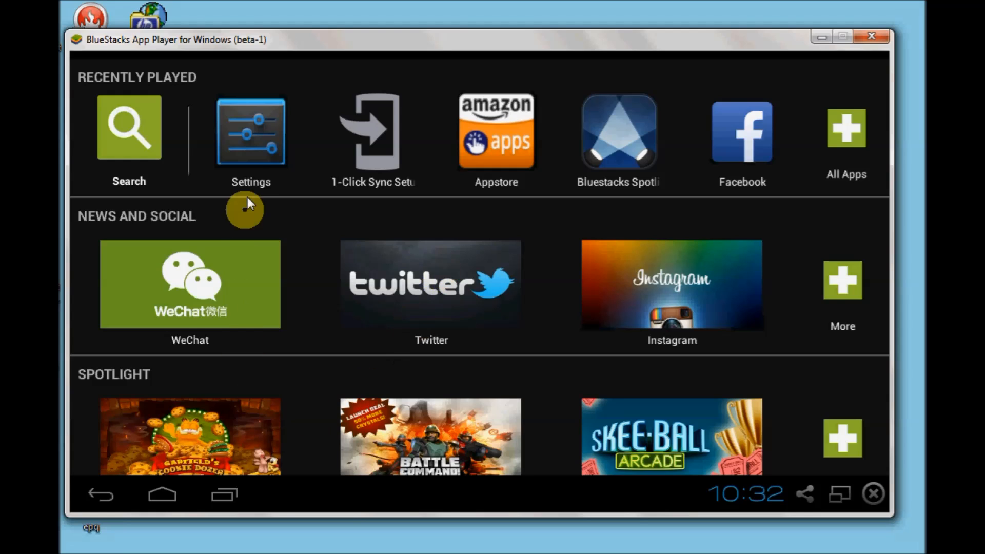
mouse_move(255, 165)
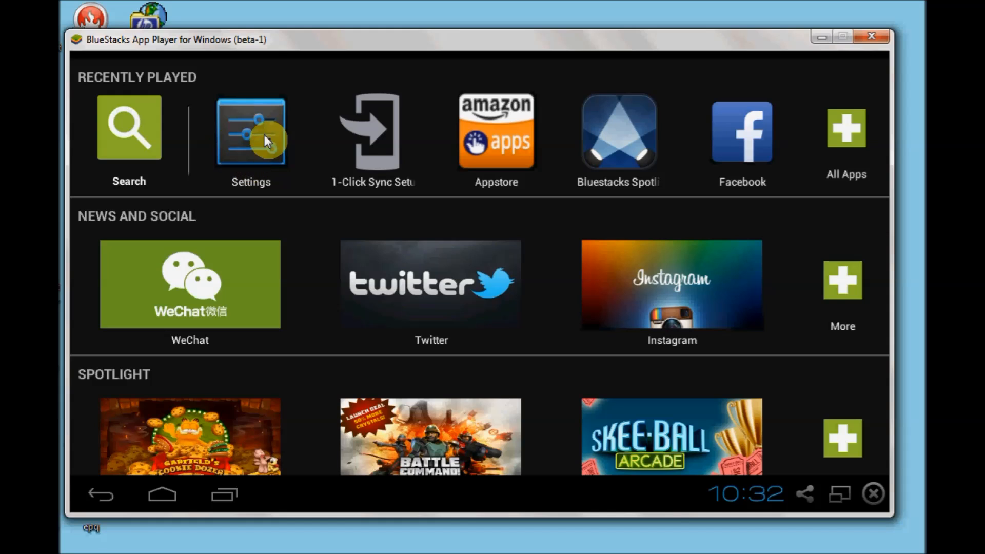
- Add a Google account from Settings > Accounts & sync
left_click(251, 131)
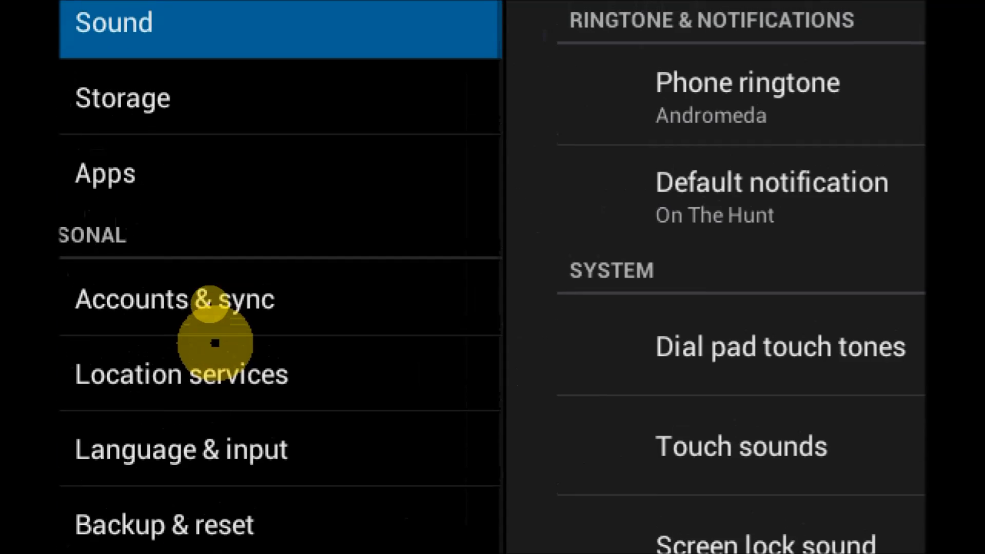
left_click(191, 302)
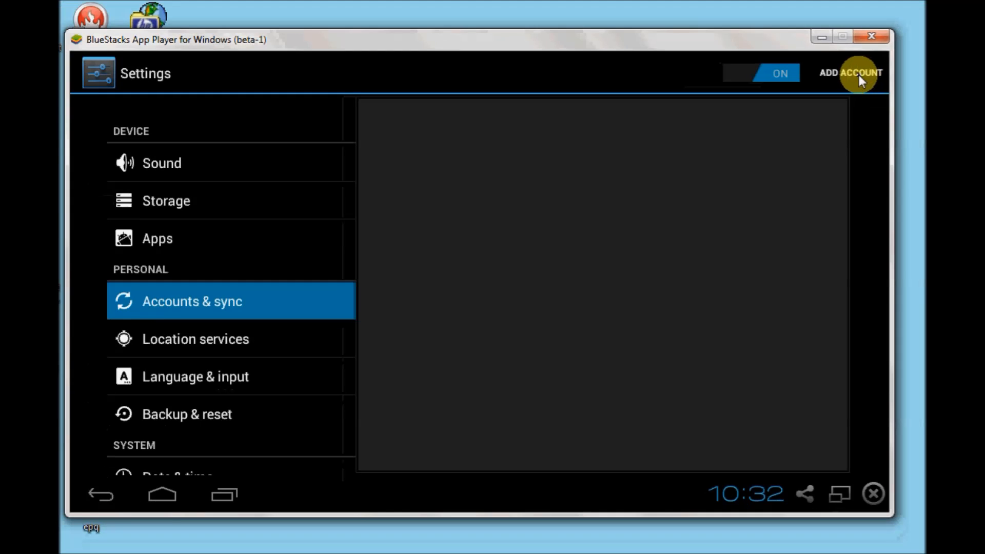
left_click(849, 73)
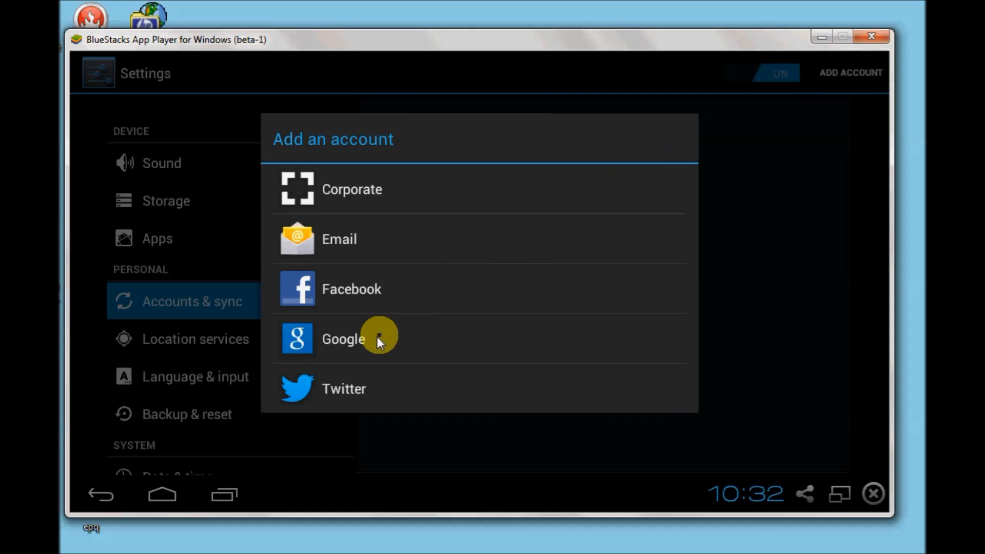
left_click(343, 338)
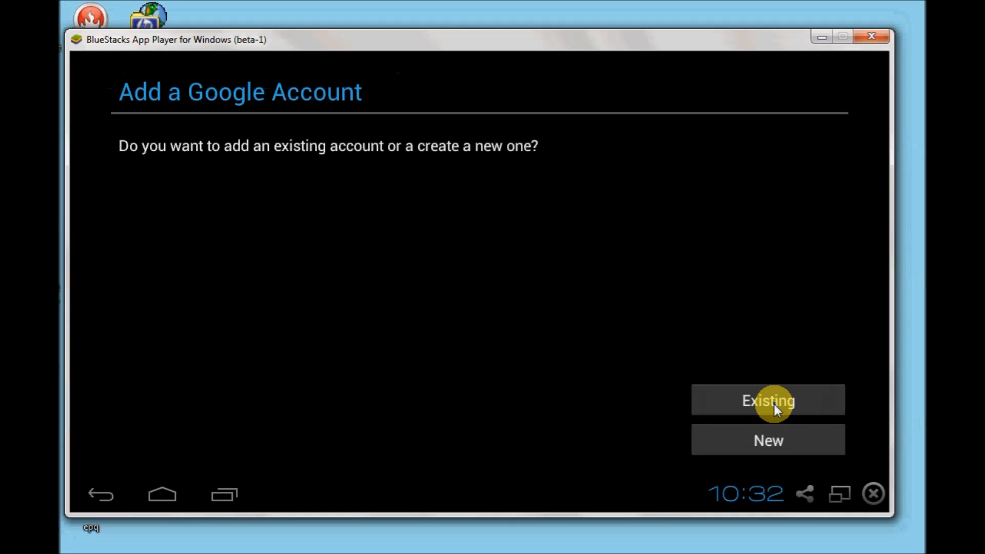
left_click(767, 401)
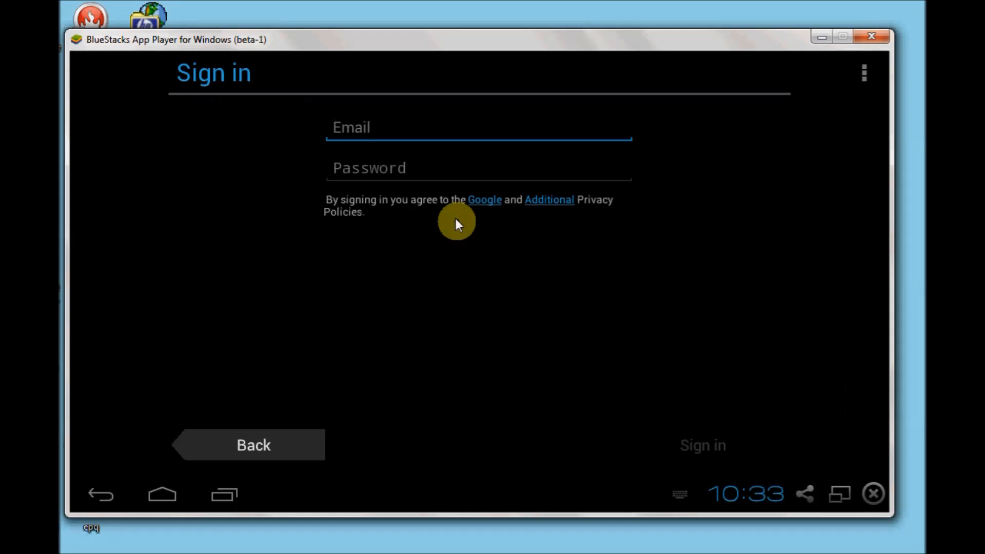
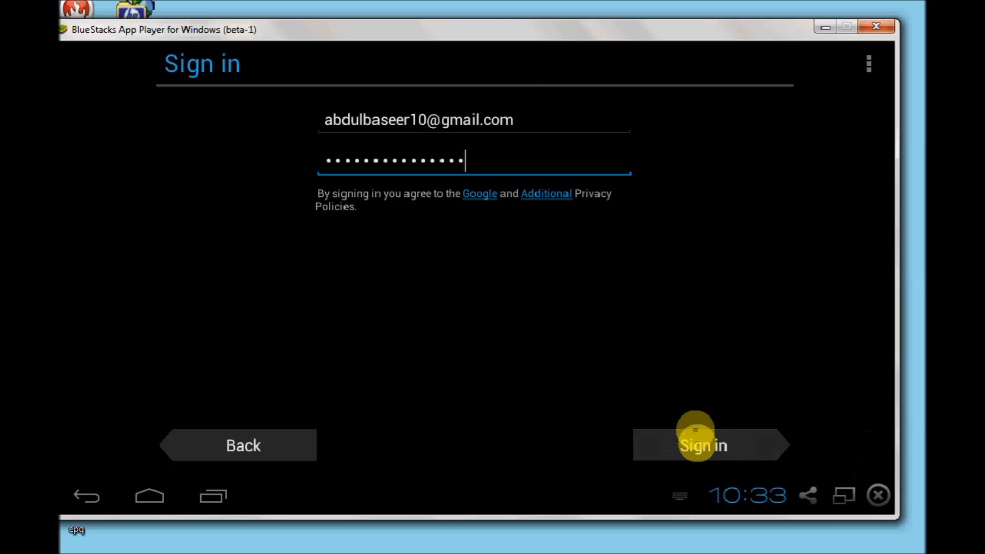
- Sign in to Google, skip credit card setup with Not now, and keep backup enabled
left_click(704, 444)
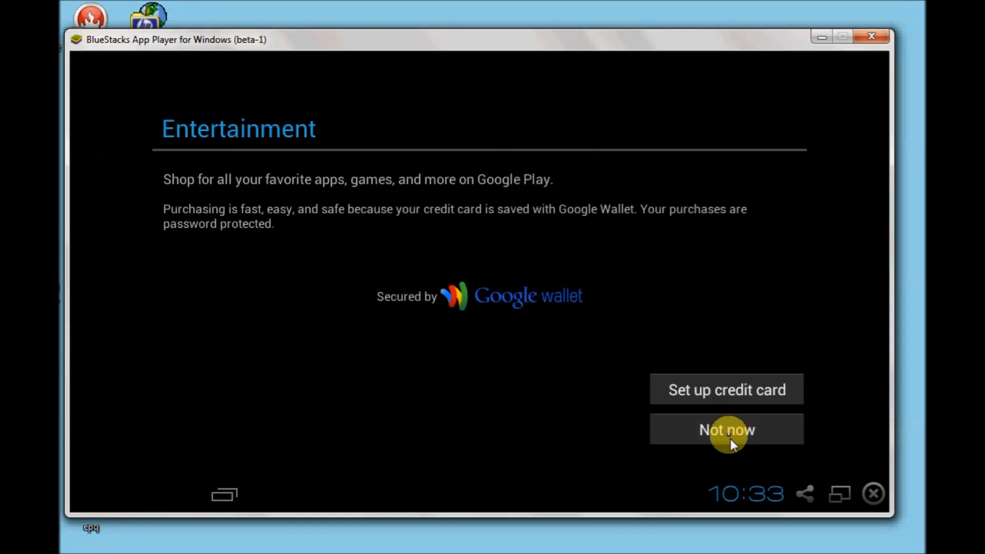
left_click(726, 430)
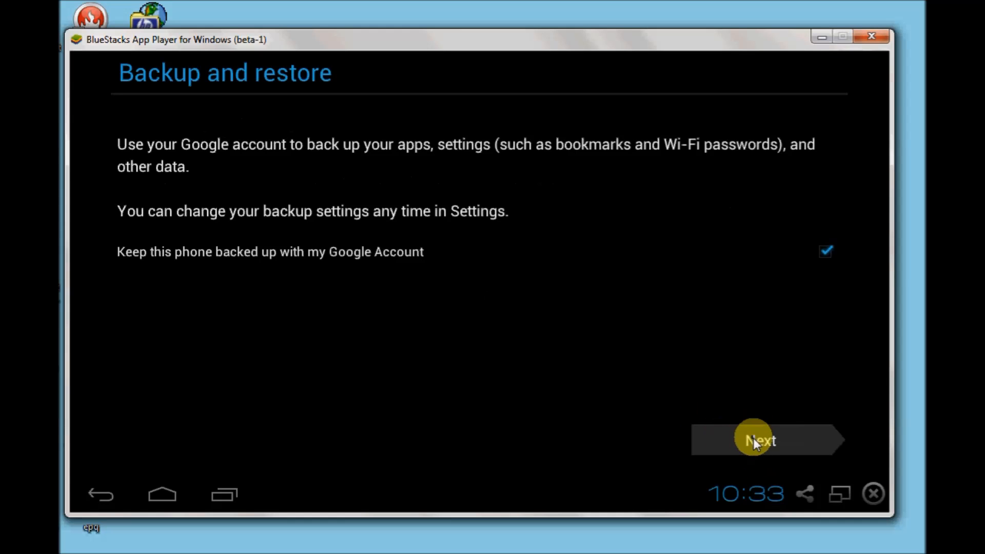
left_click(758, 440)
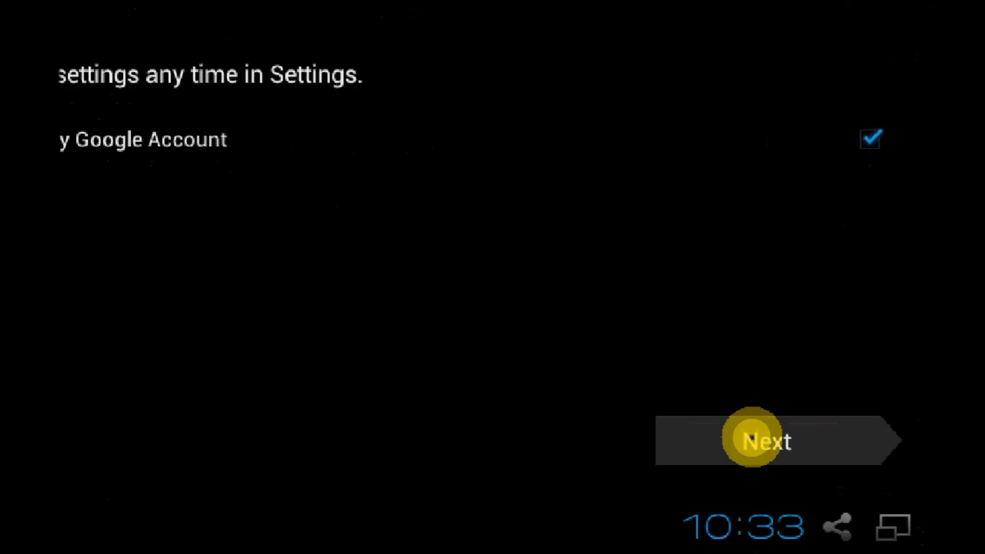
left_click(764, 440)
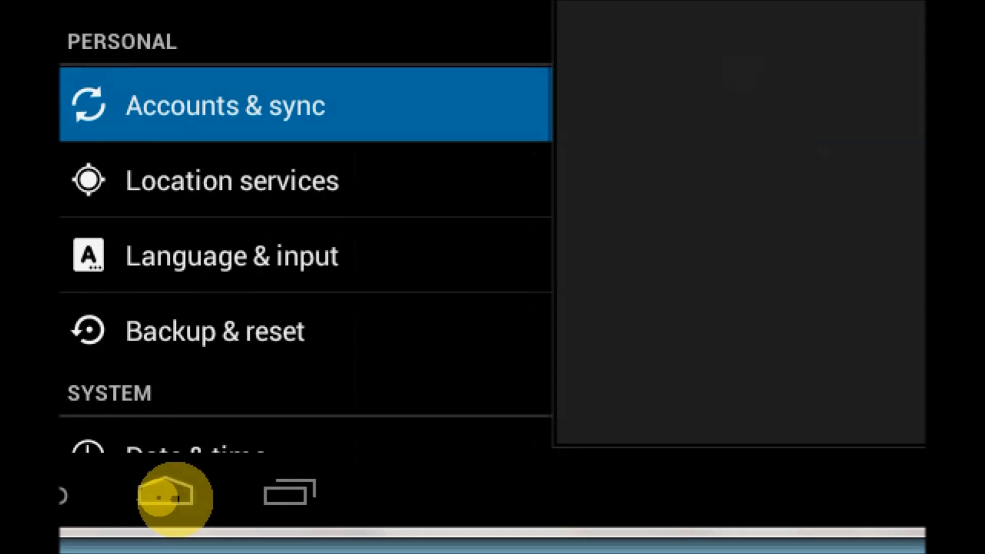
- Return to the BlueStacks home screen using the Android Home button
left_click(159, 495)
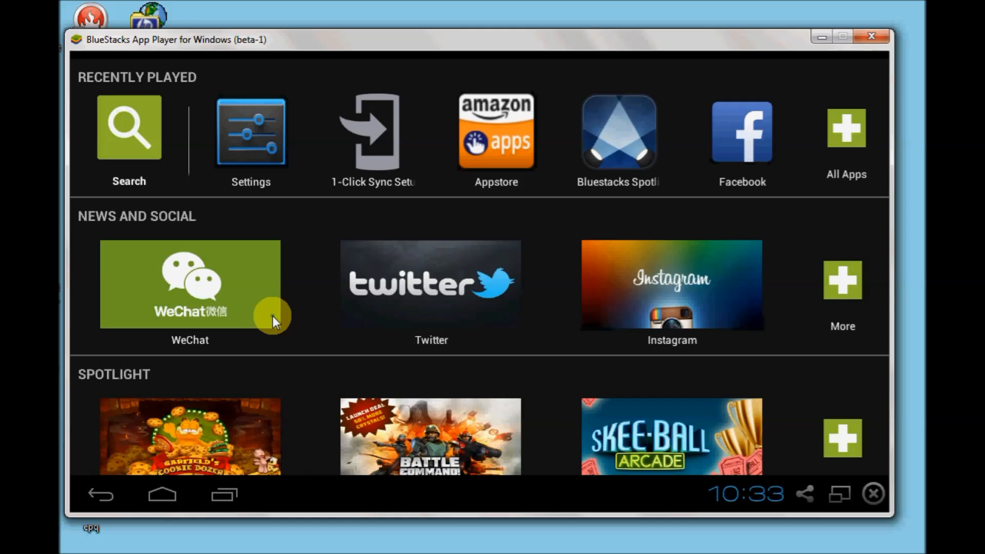
mouse_move(275, 307)
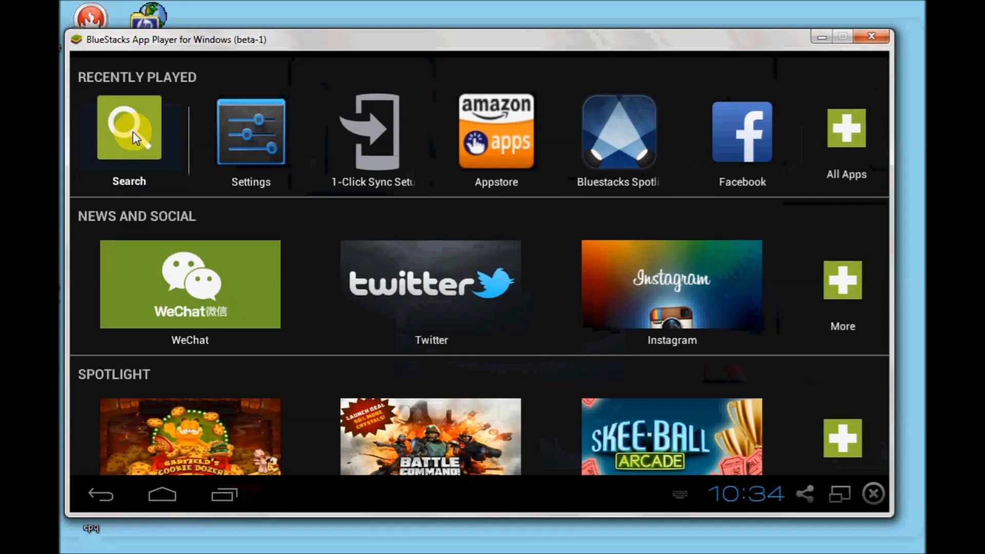
- Search for 'bbm' and open BBM's Play Store listing
type("bbm")
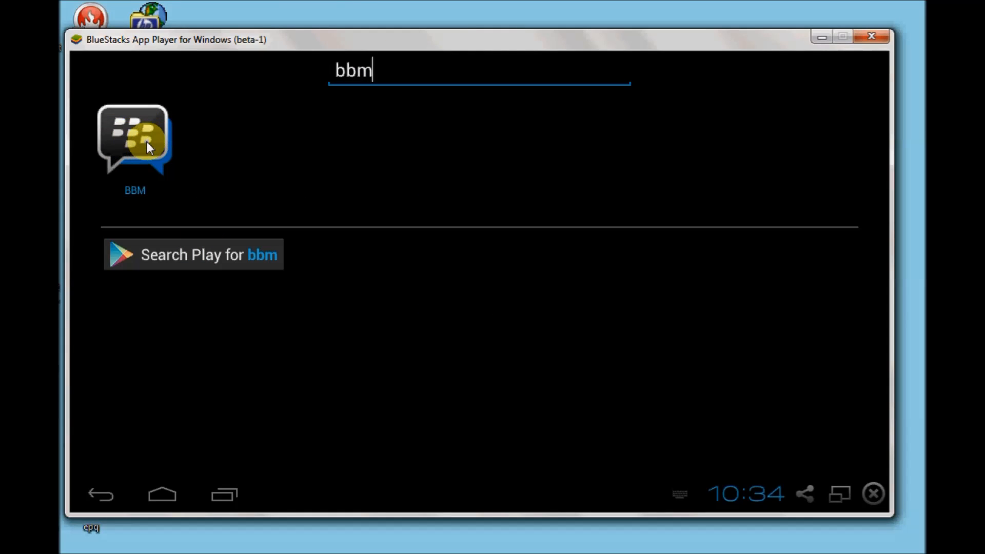
left_click(193, 254)
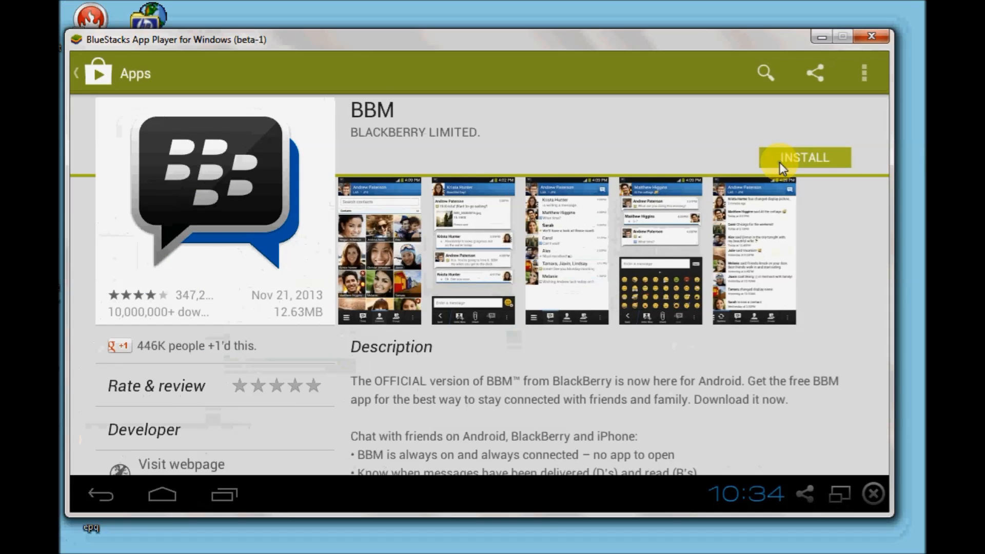
- Install BBM, reviewing and accepting its app permissions
left_click(804, 157)
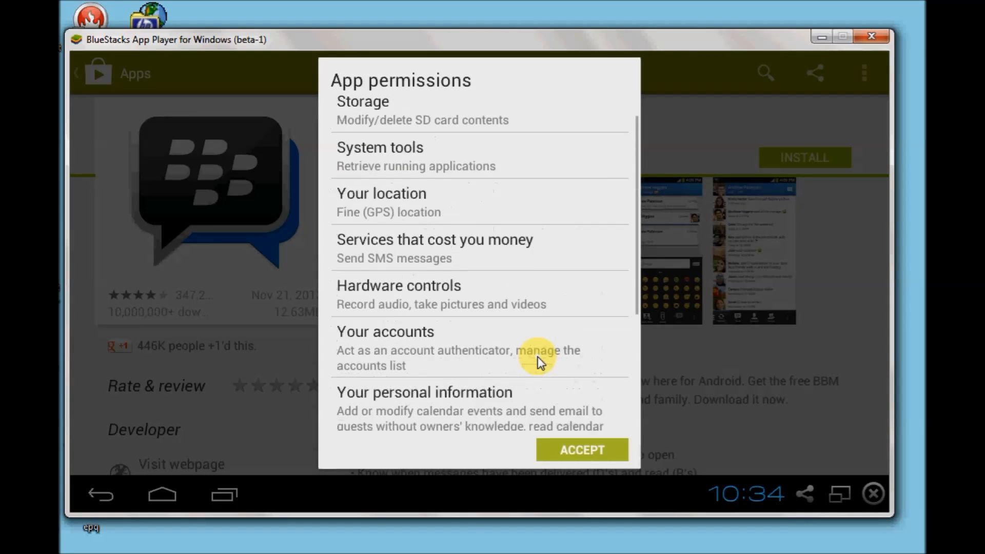
scroll("down", 3)
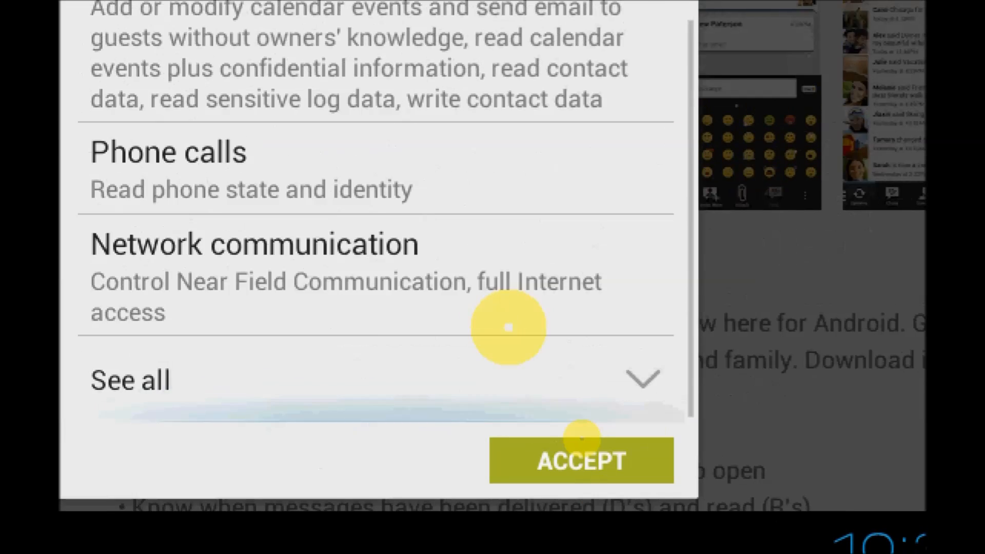
left_click(580, 459)
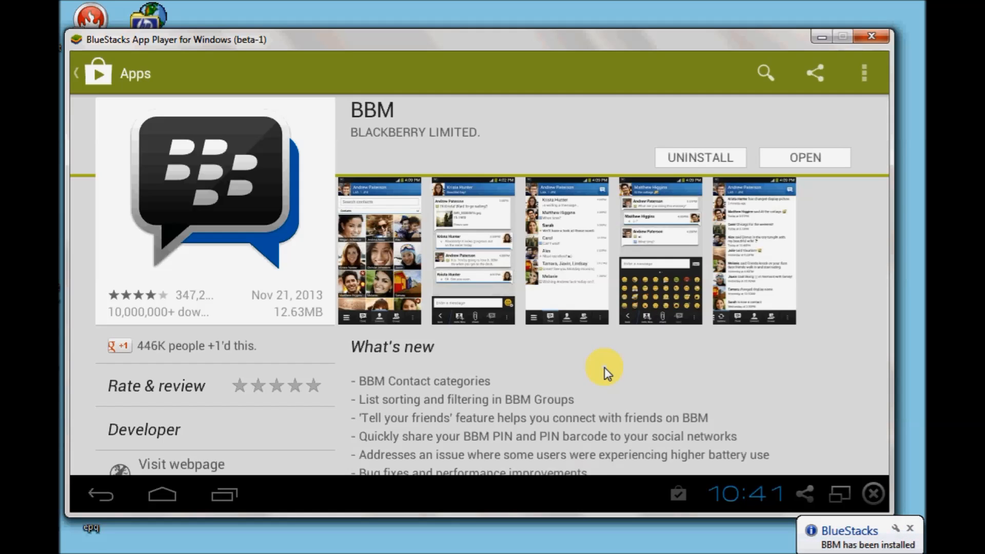
mouse_move(725, 217)
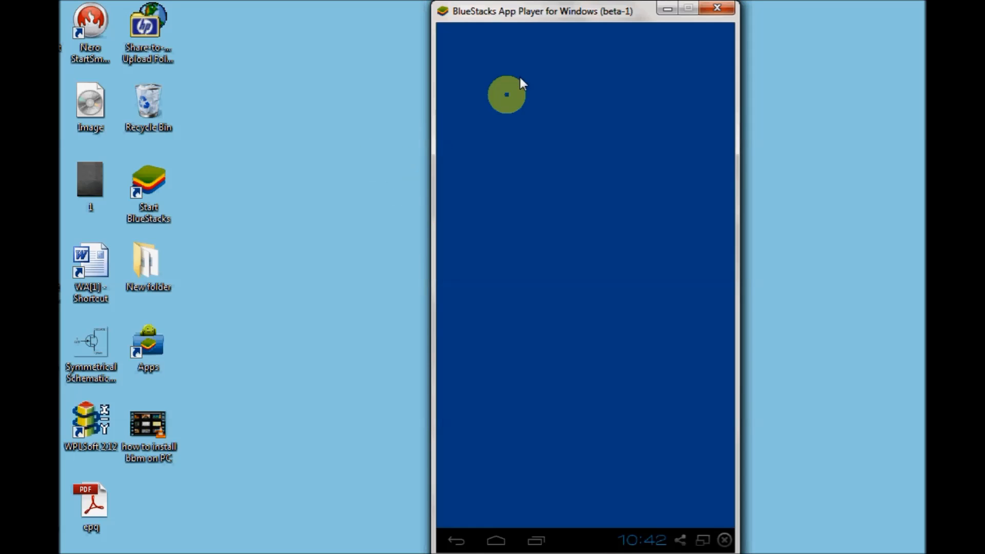
- Move the BBM window left, view the BlackBerry ID creation form, then go back
left_click_drag(540, 10, 254, 17)
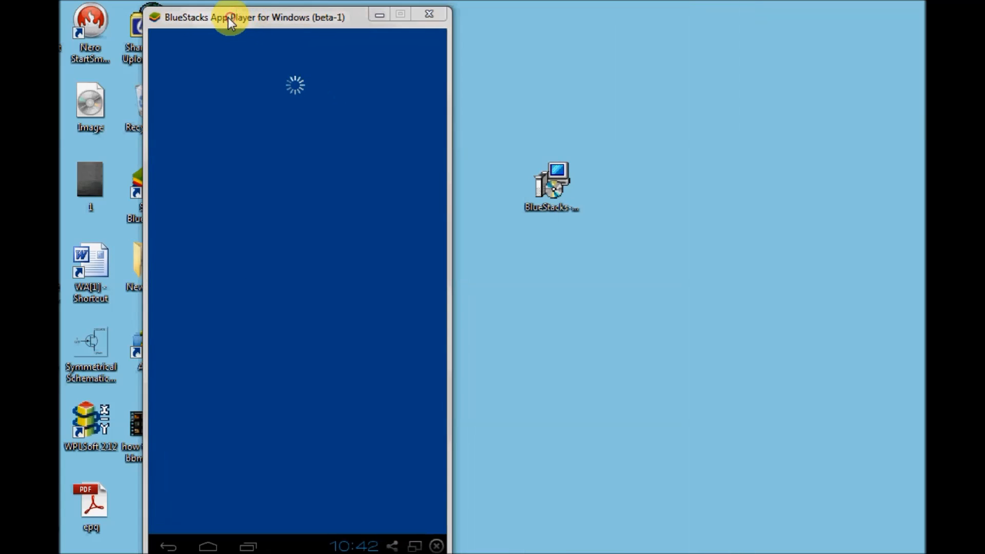
left_click_drag(229, 17, 308, 12)
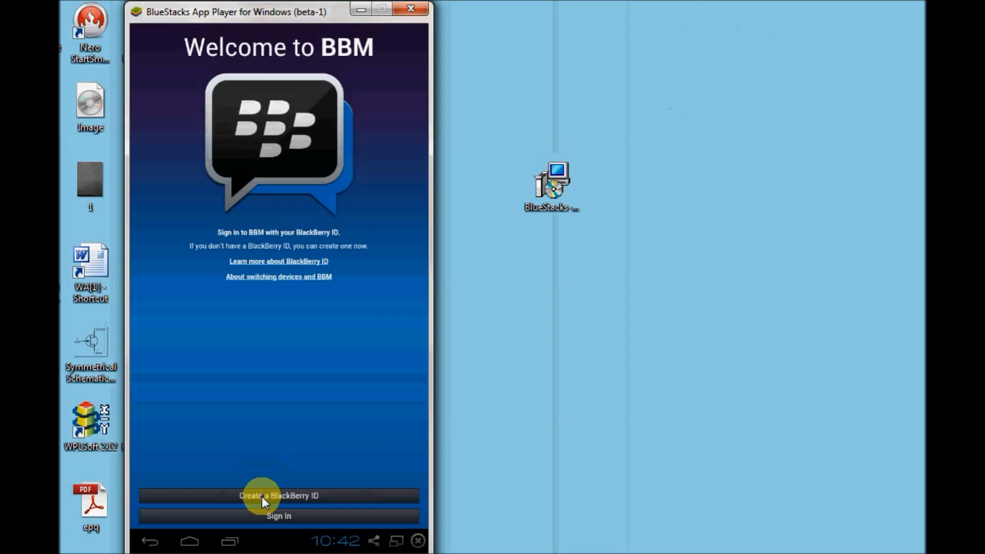
left_click(278, 495)
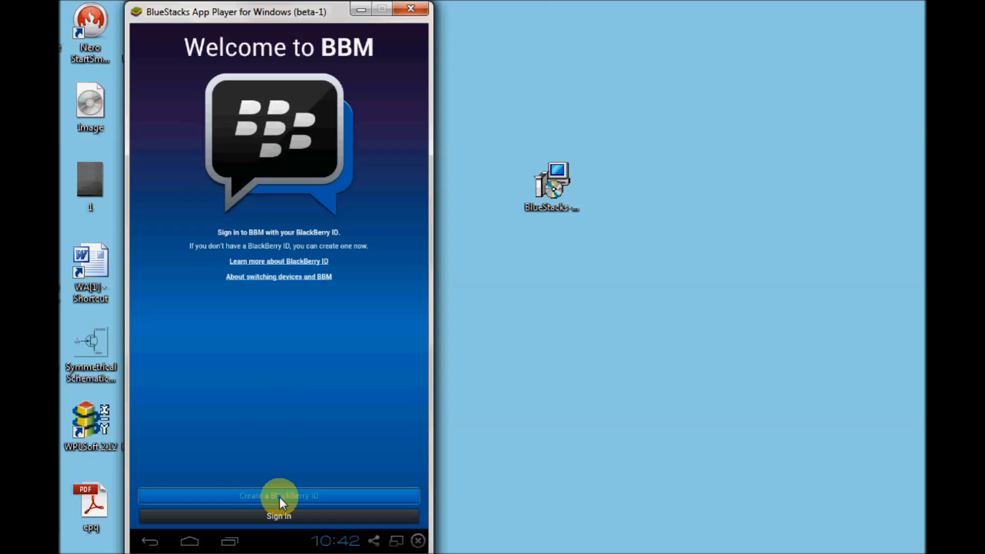
left_click(278, 495)
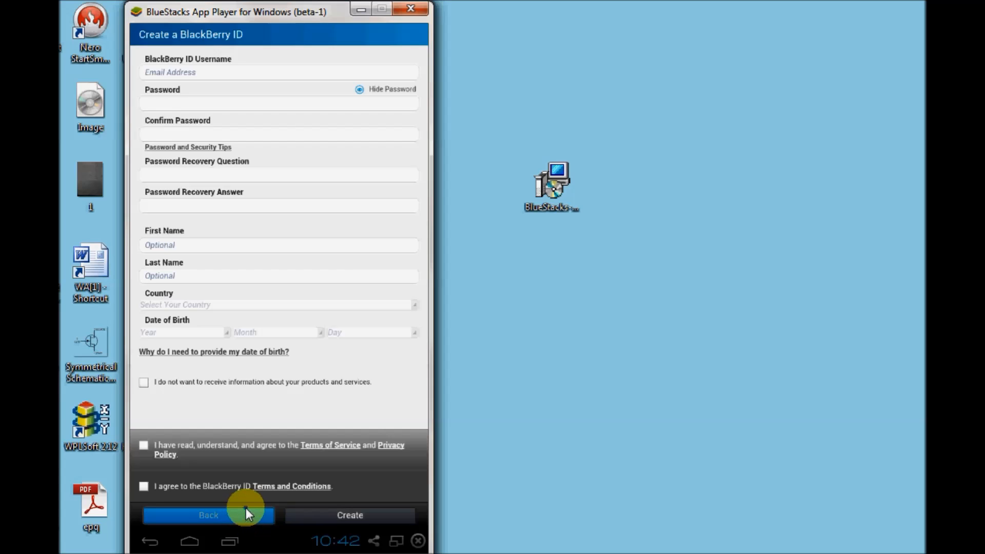
left_click(208, 515)
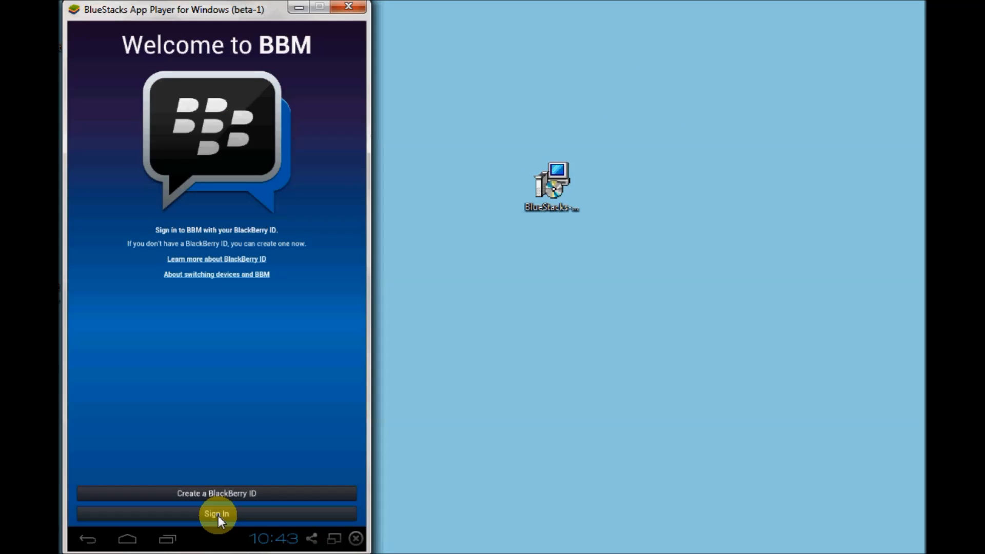
- Sign in to BBM with the existing BlackBerry ID username and password, accepting the Terms of Service
left_click(216, 513)
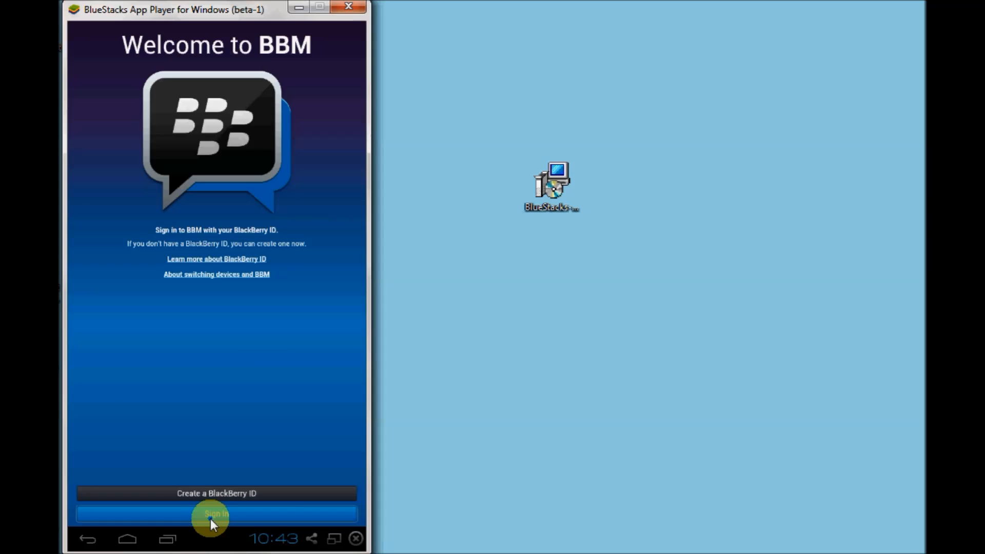
left_click(216, 514)
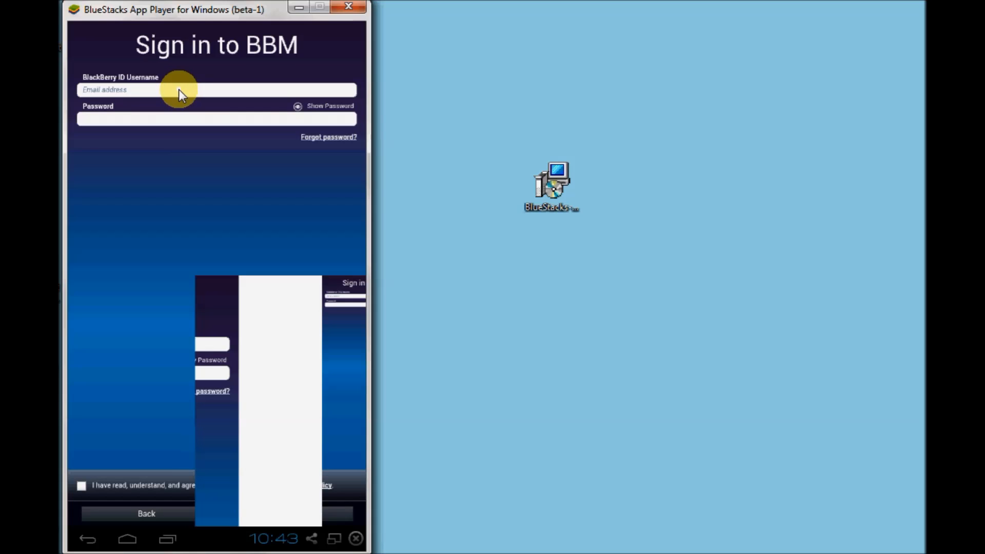
mouse_move(157, 93)
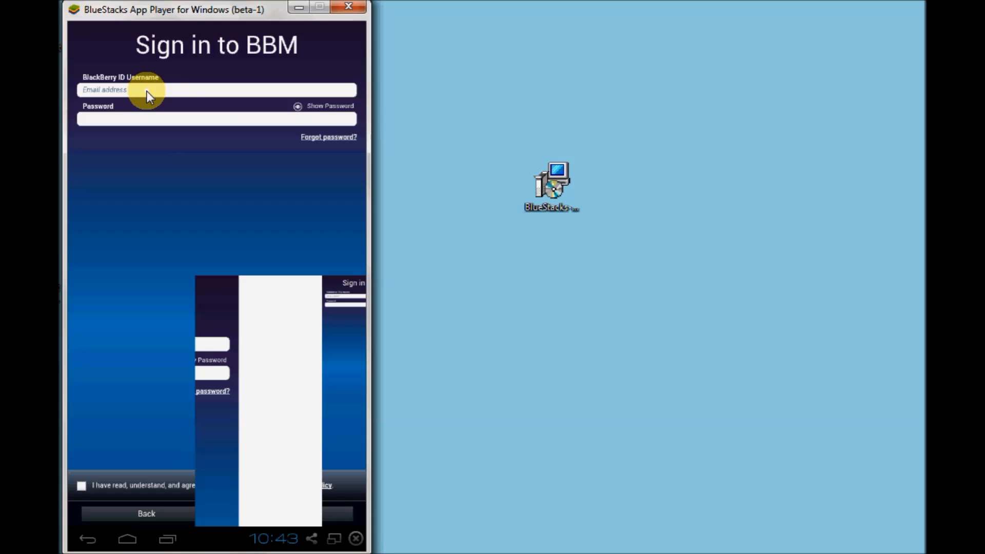
left_click(215, 89)
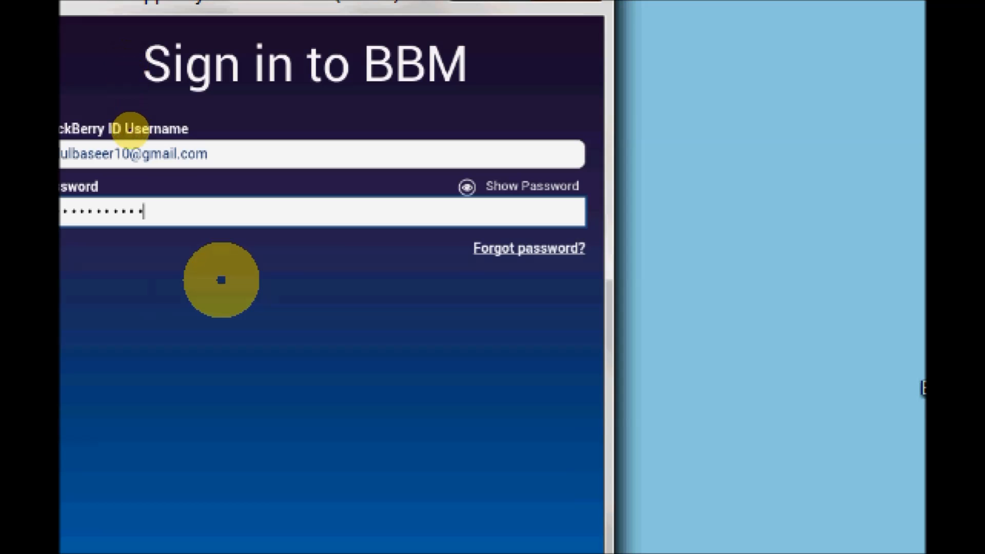
scroll("down", 3)
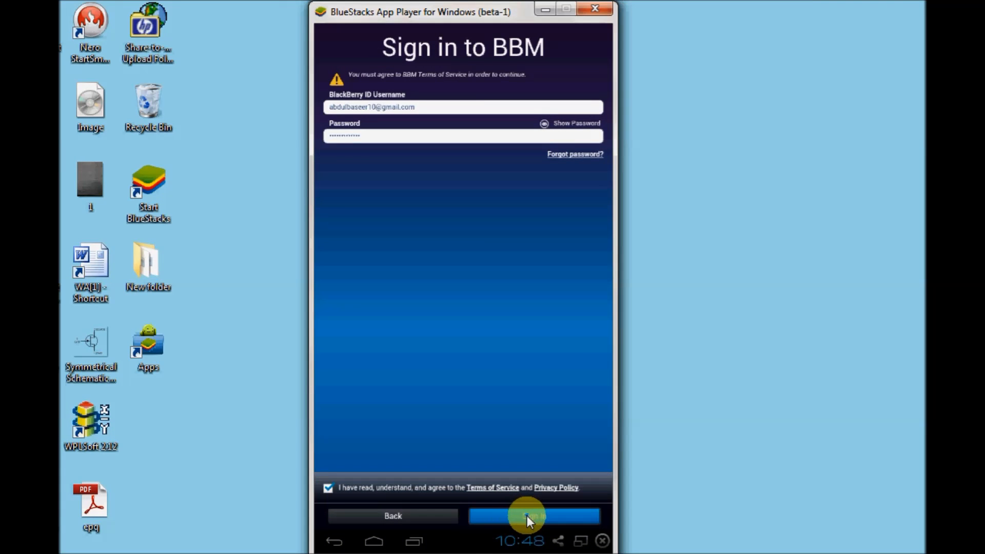
left_click(534, 516)
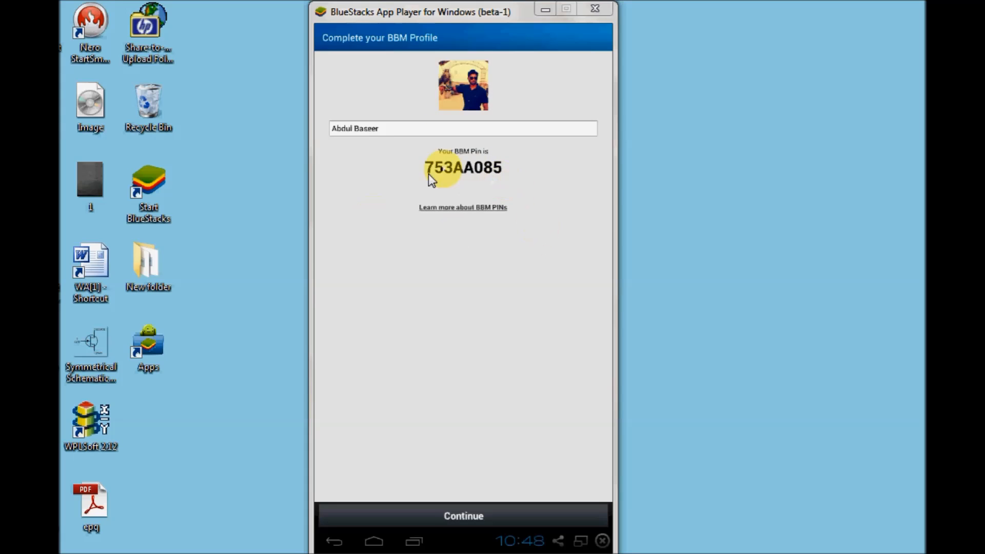
mouse_move(425, 467)
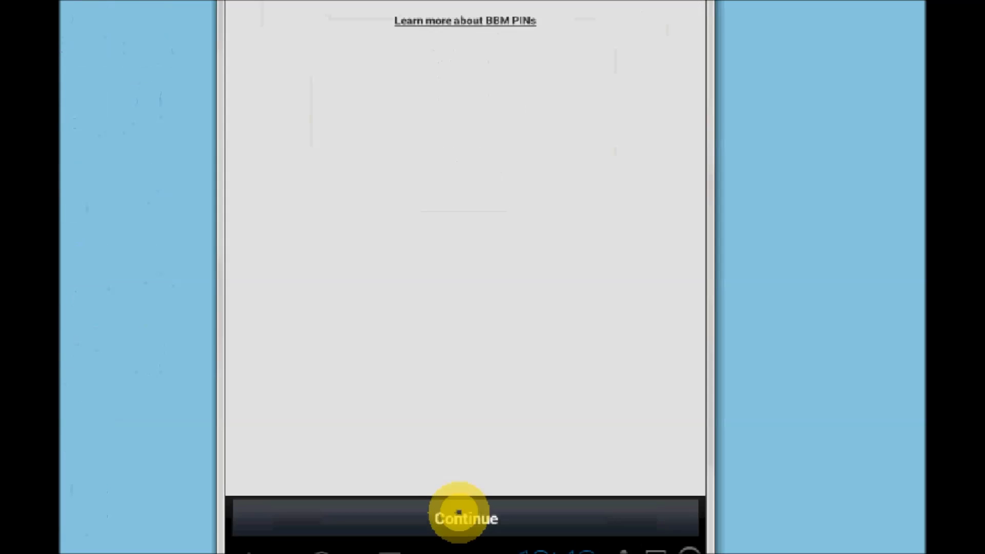
- Continue past profile setup, skip BBM For All, and continue to BBM from the Invite screen
left_click(465, 518)
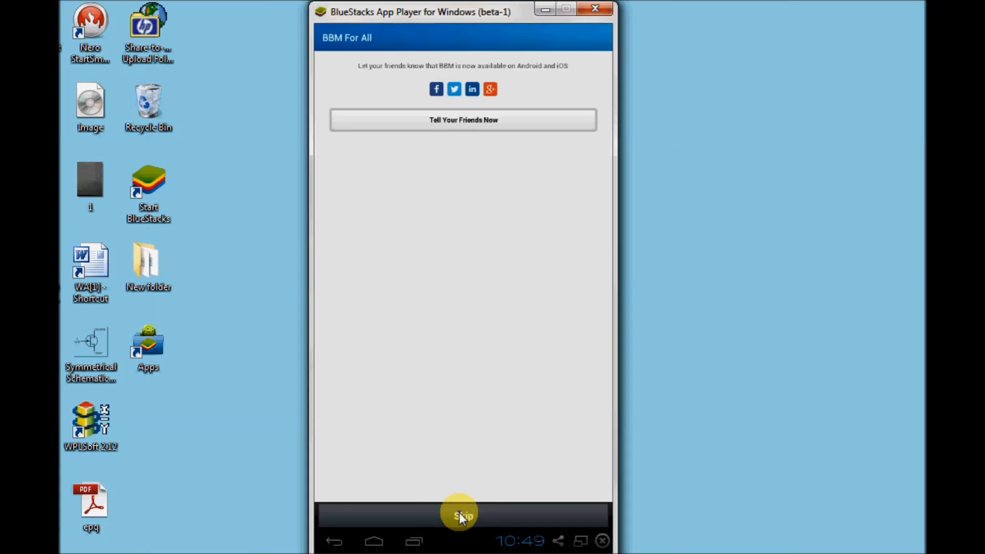
mouse_move(448, 106)
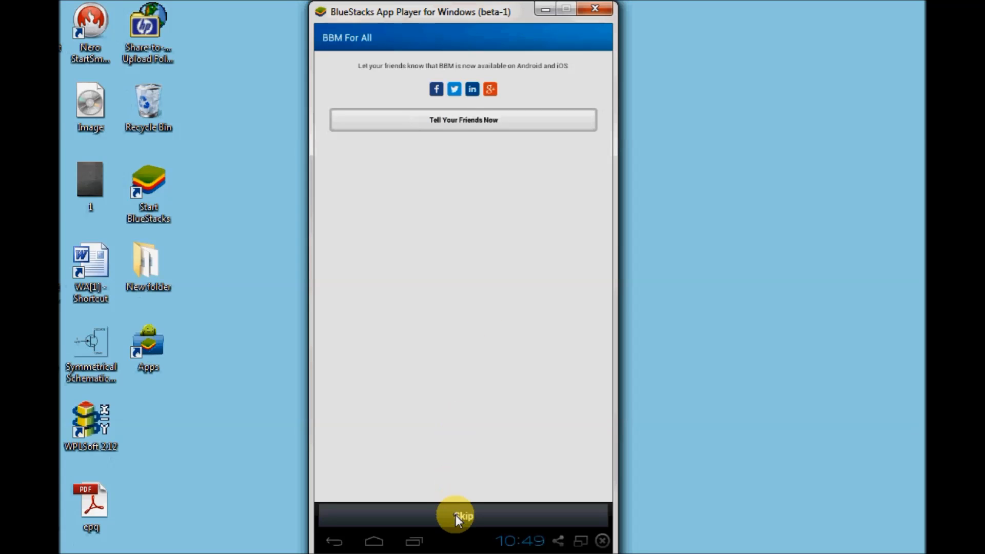
left_click(463, 515)
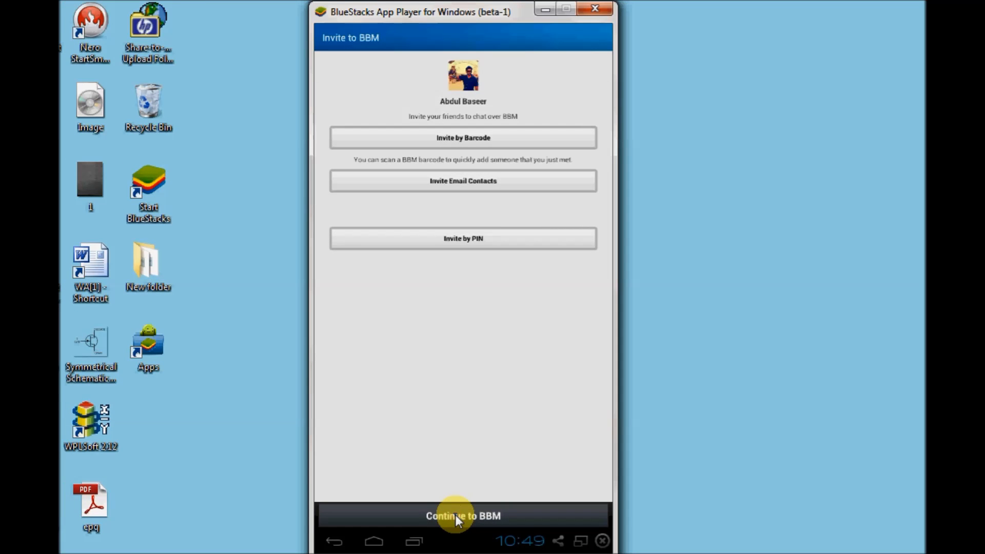
left_click(462, 516)
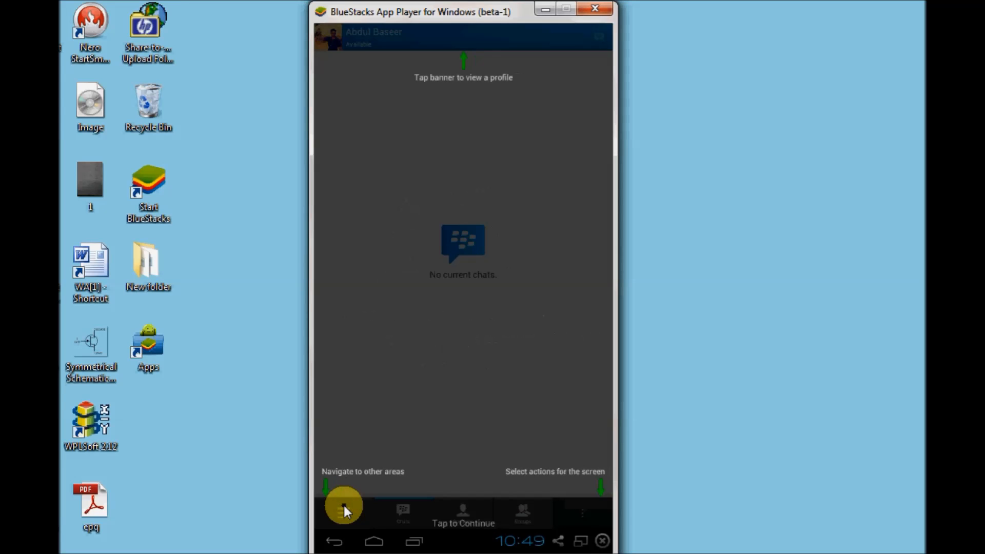
- Close the BBM tips overlay and bring up the two-contact new chat selection list
left_click(344, 512)
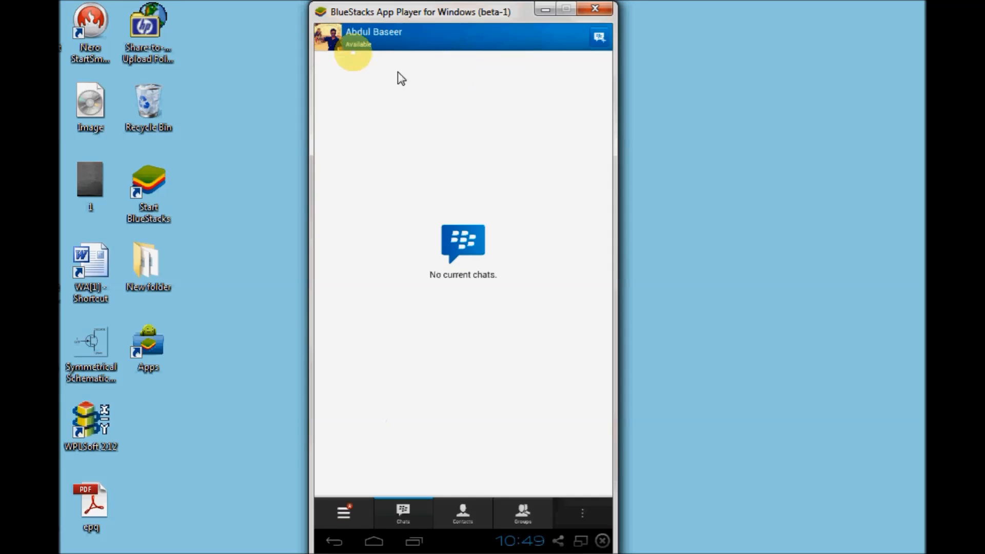
left_click(597, 36)
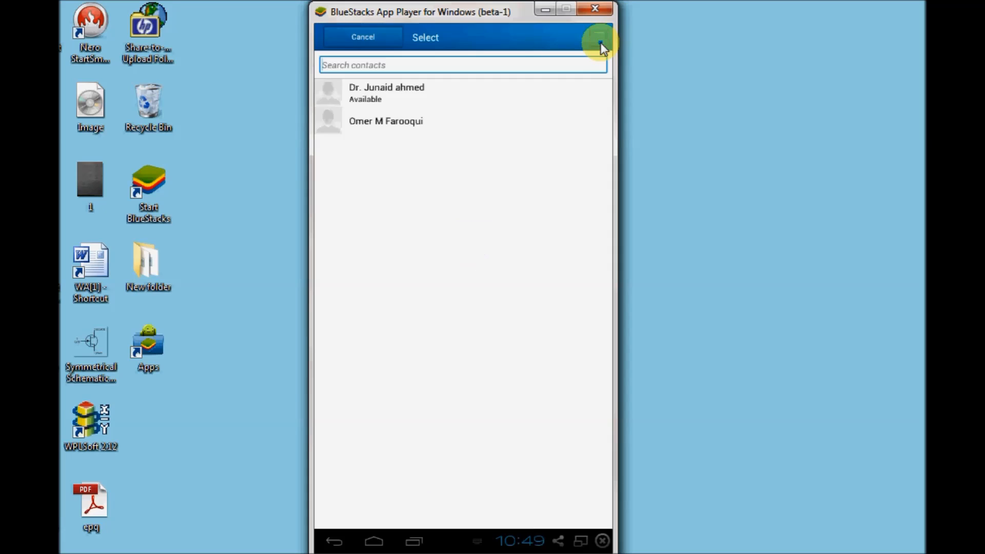